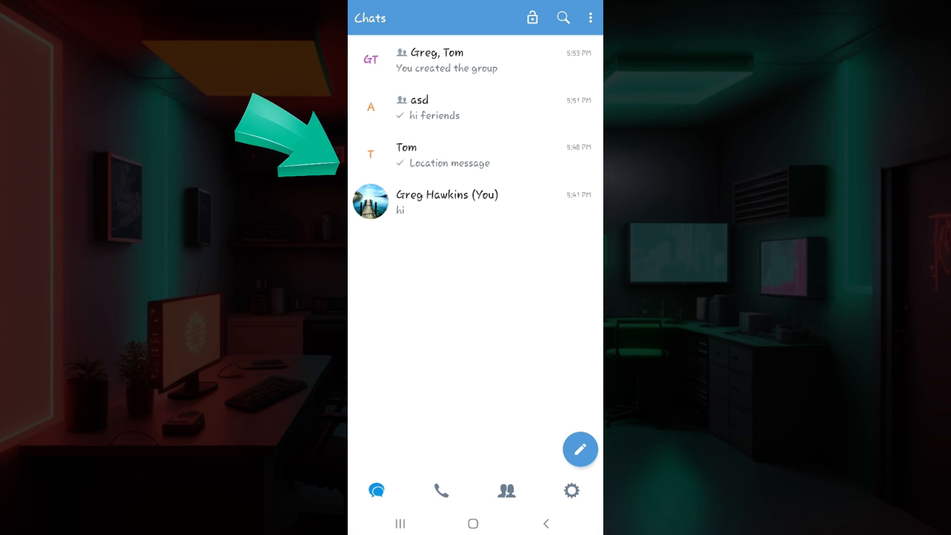
Open Tom's chat from the Chats list
left_click(425, 154)
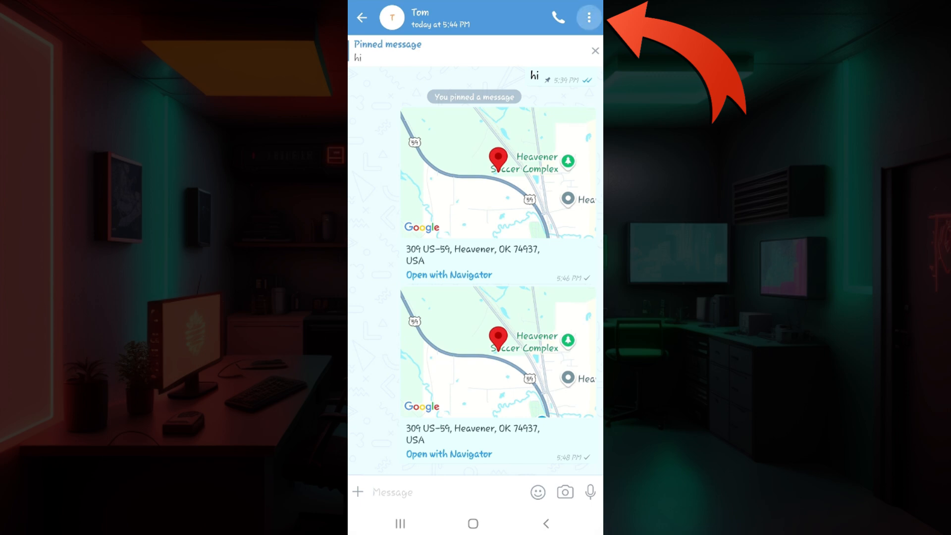
Start a video call to Tom from the chat's three-dot menu
left_click(587, 16)
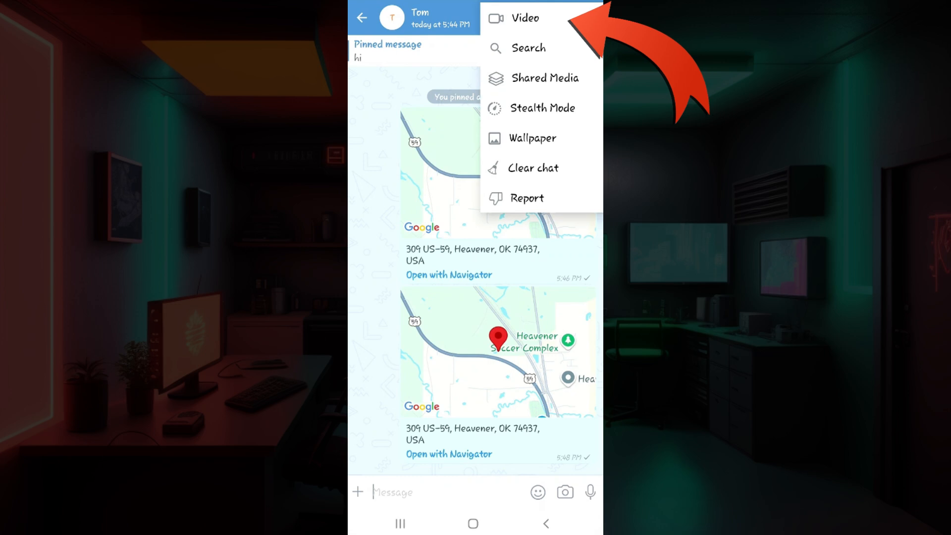
left_click(524, 18)
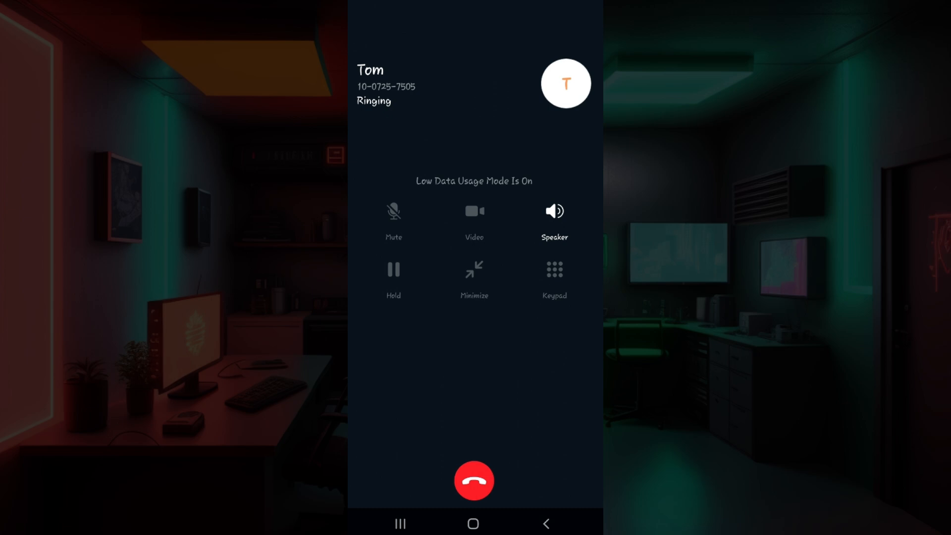
left_click(473, 480)
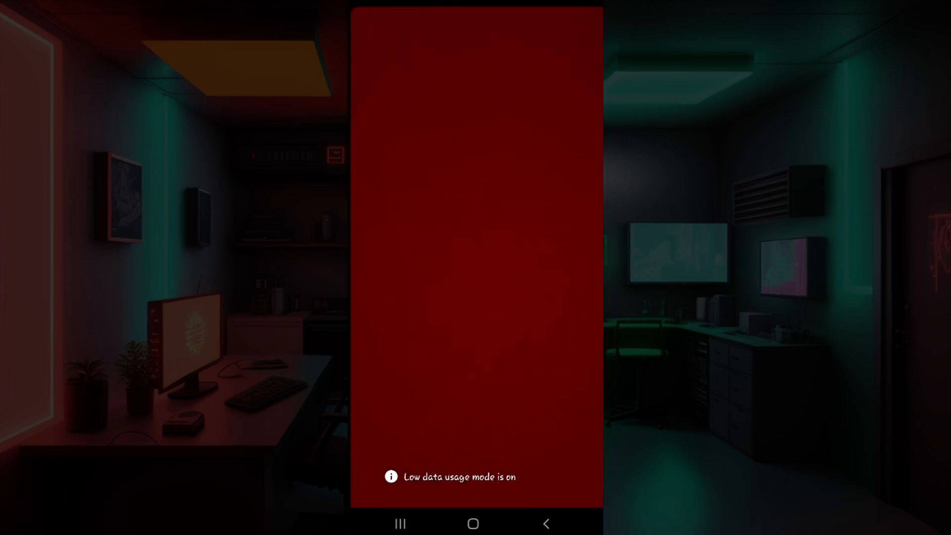